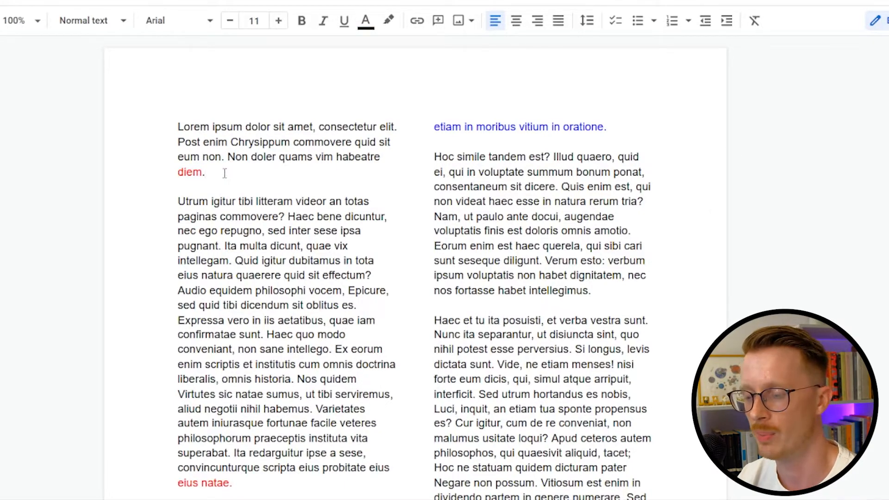
Step: Highlight the first paragraph ending in the red runt 'diem', then place the cursor after 'diem'
left_click(177, 126)
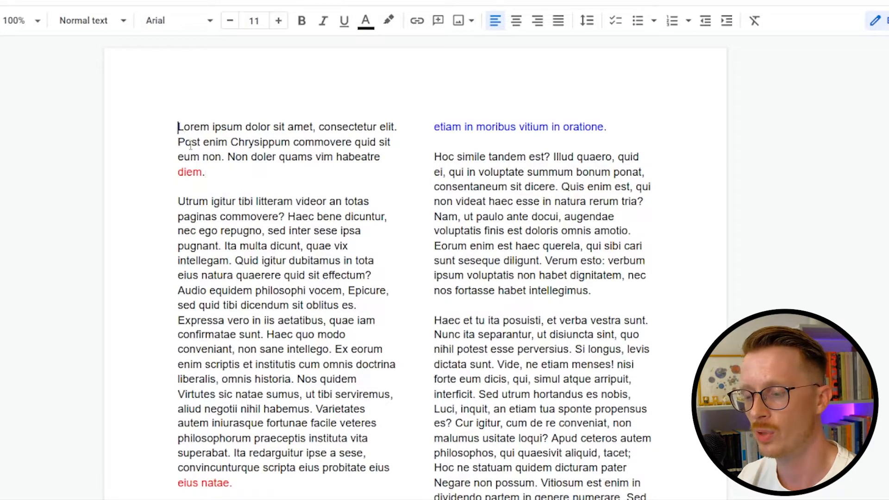
left_click_drag(178, 127, 205, 172)
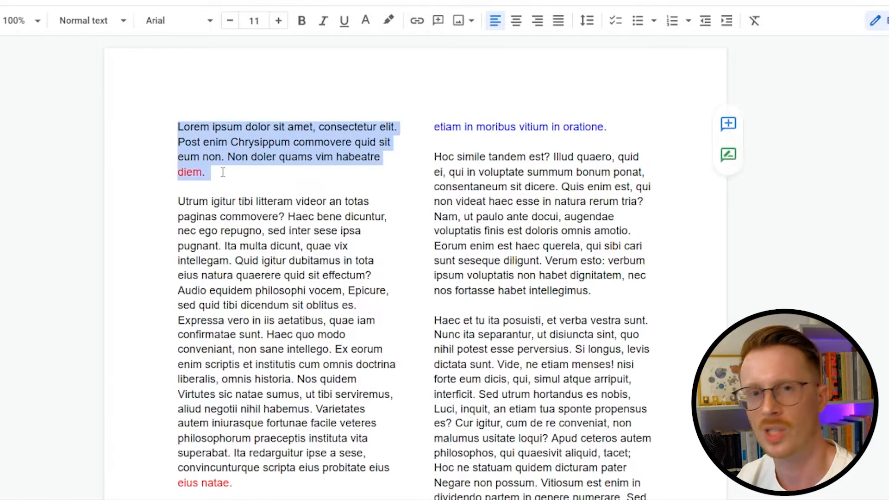
mouse_move(248, 205)
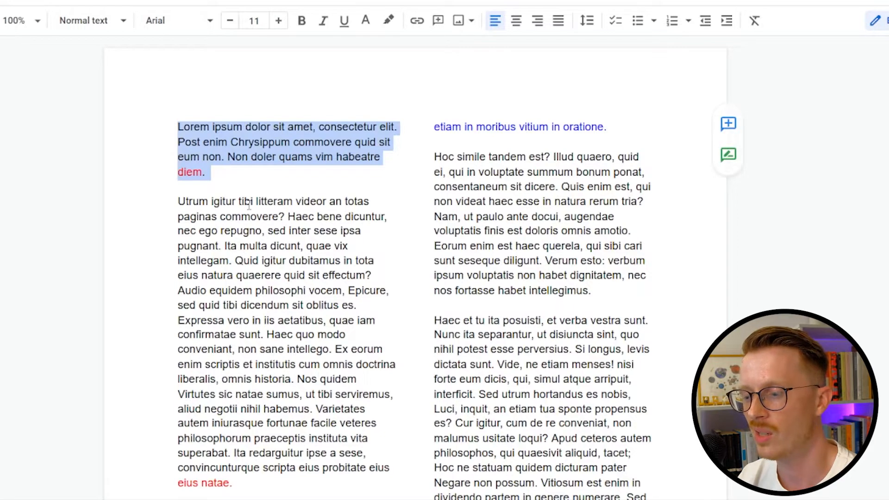
left_click(266, 189)
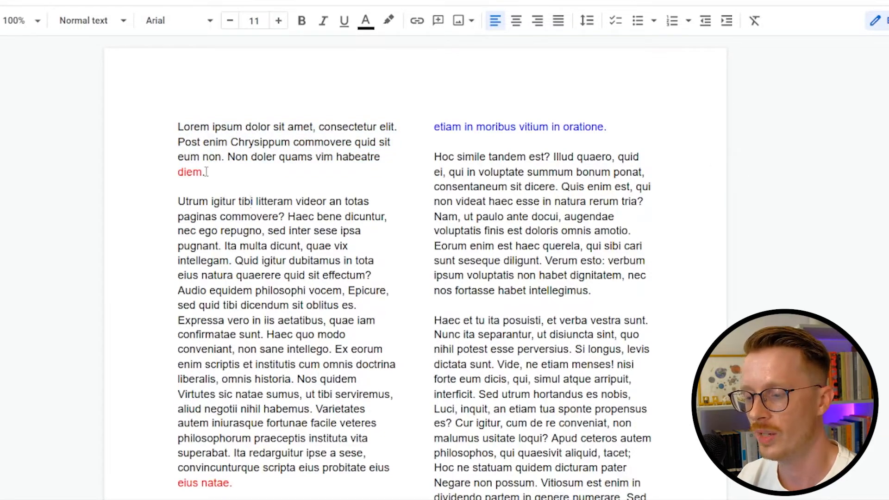
double_click(188, 172)
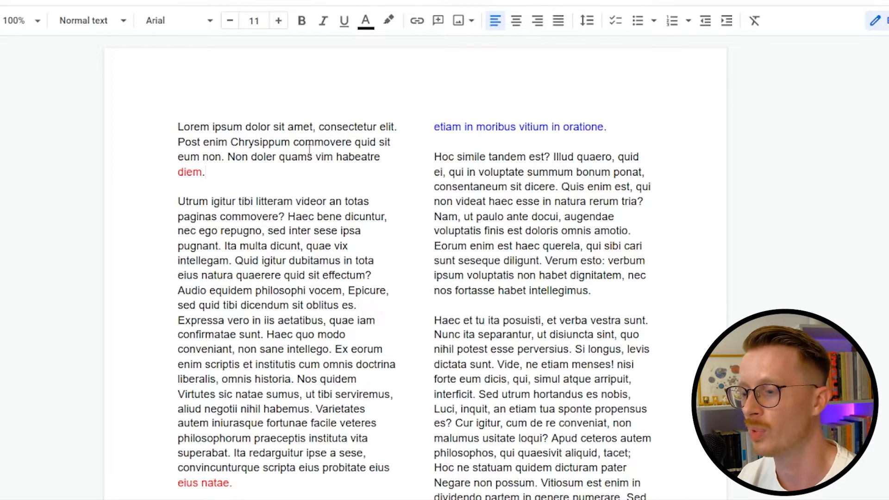
mouse_move(345, 190)
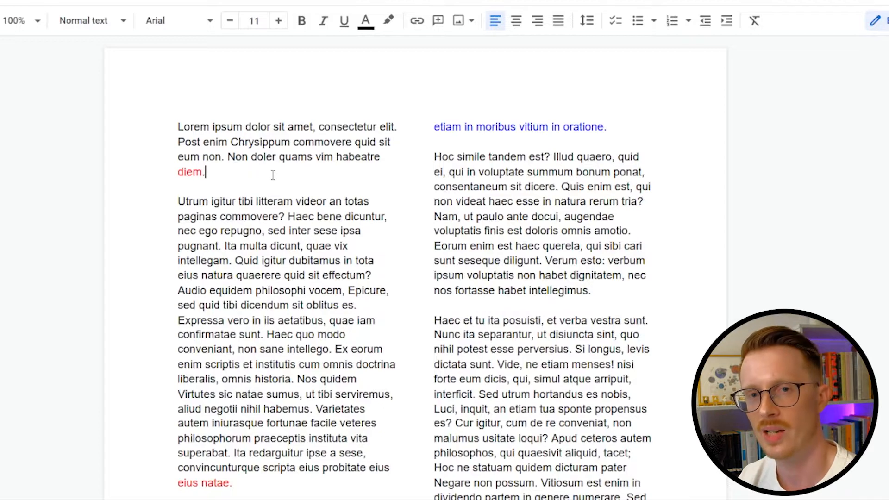
mouse_move(356, 238)
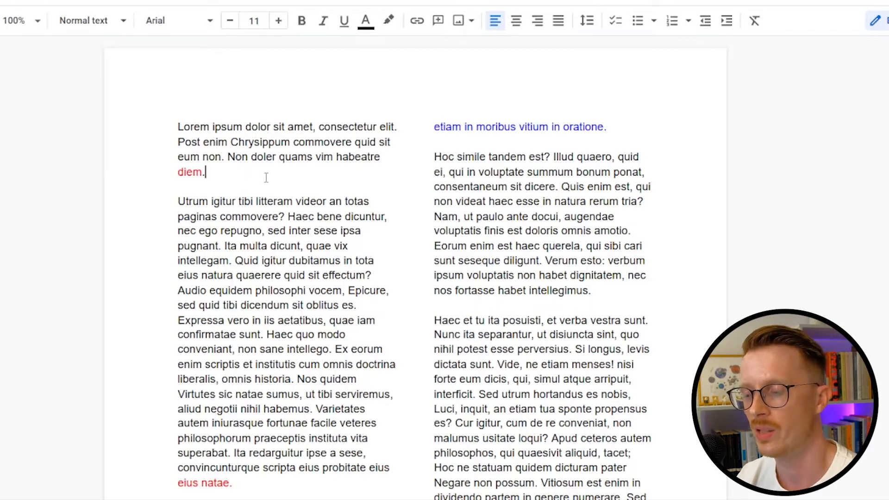
mouse_move(251, 170)
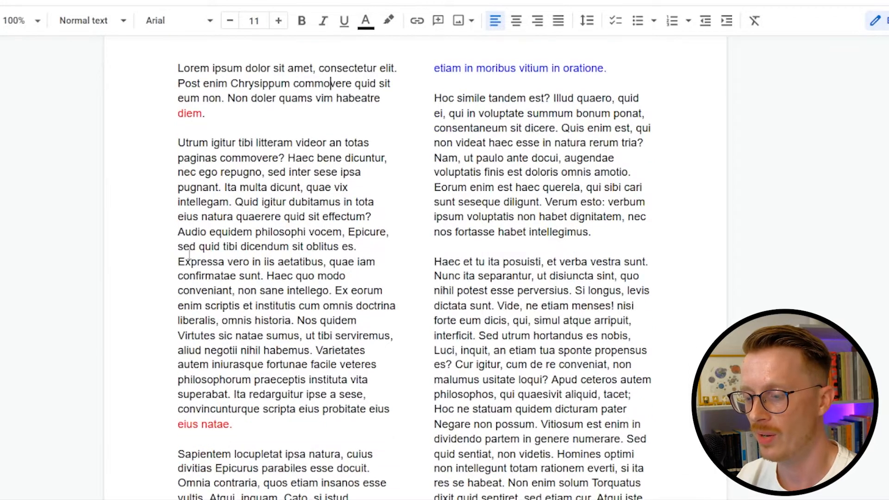
Step: Scroll down through the two-column page and back up toward the top
double_click(192, 424)
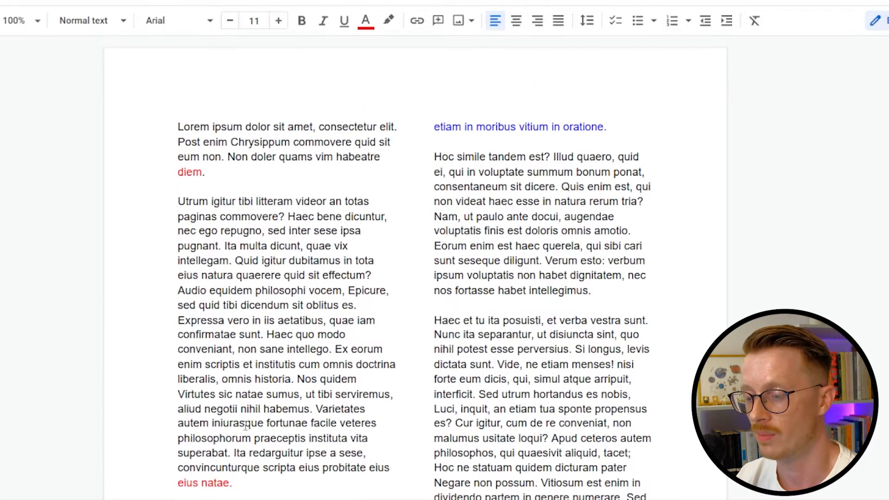
scroll("down", 3)
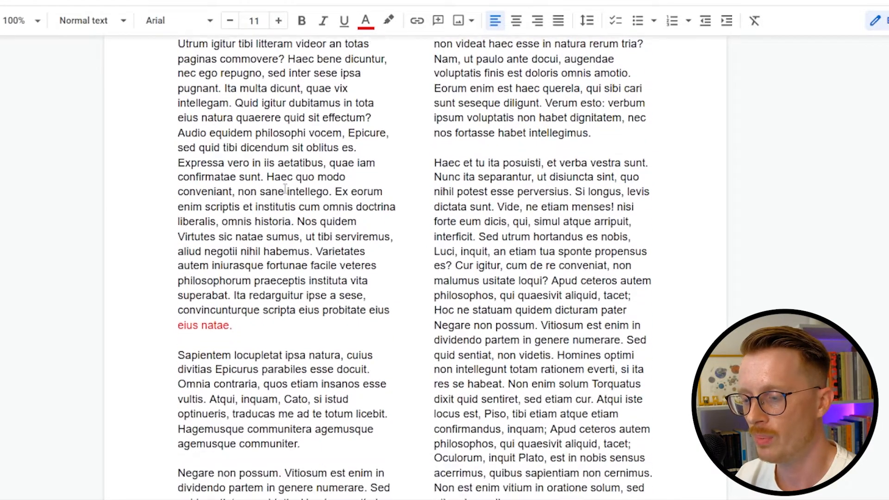
scroll("down", 3)
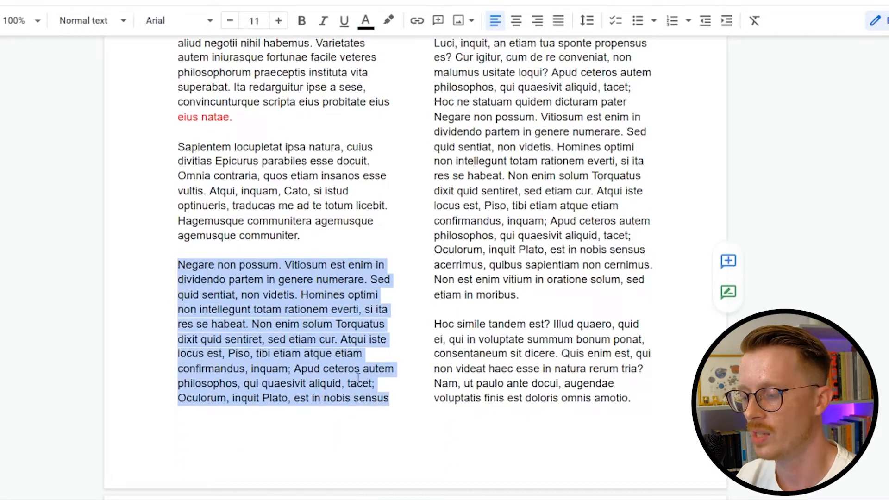
scroll("up", 3)
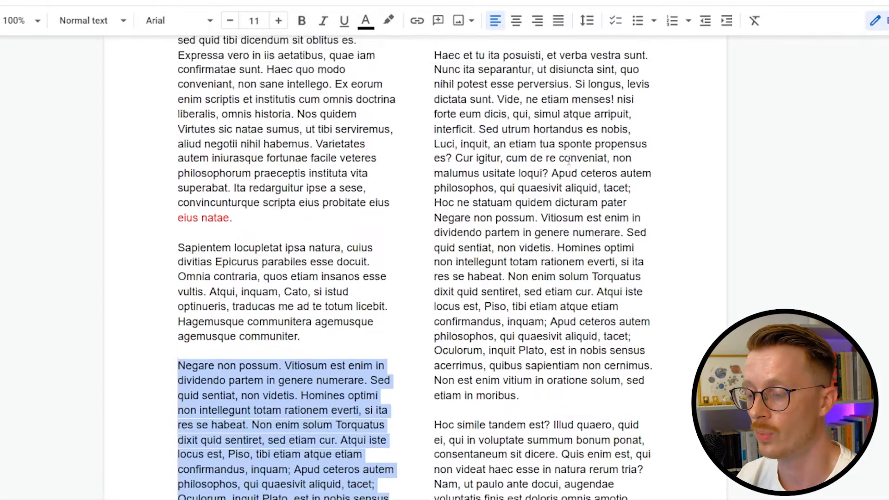
scroll("up", 3)
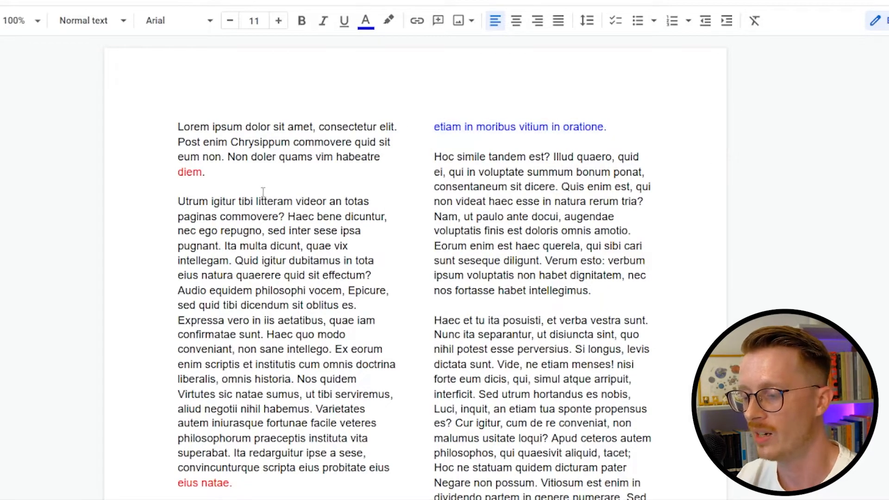
scroll("down", 3)
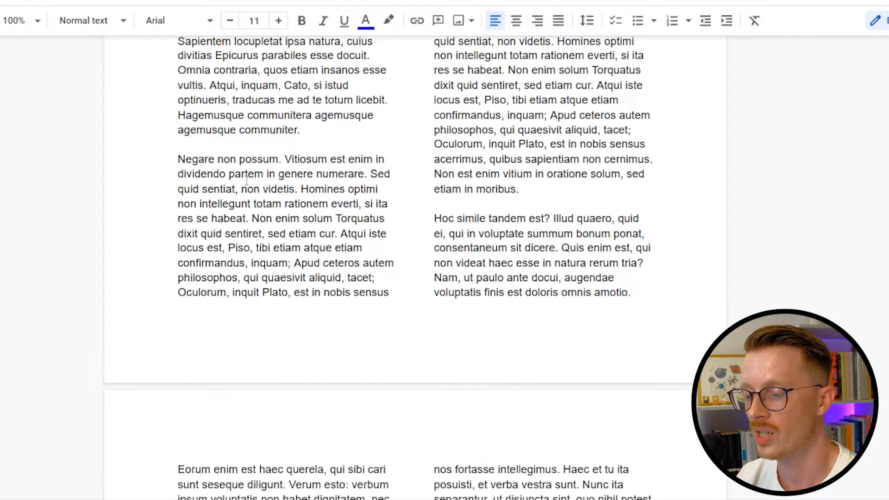
scroll("up", 3)
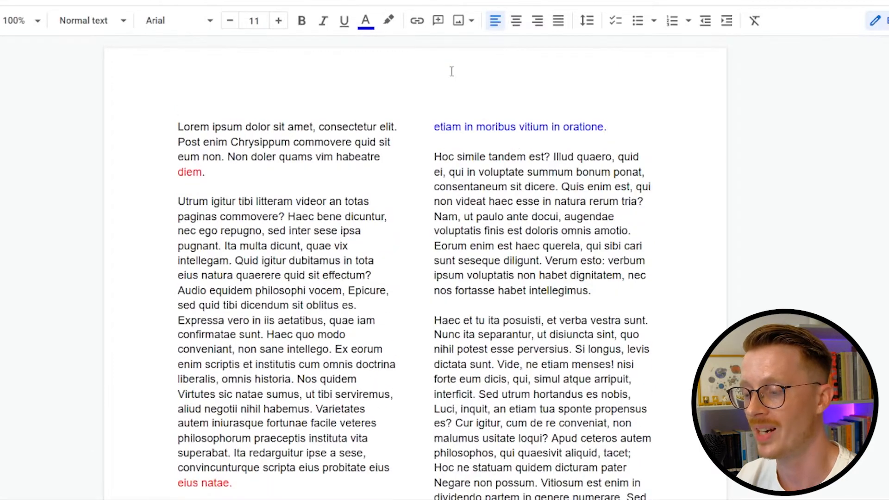
mouse_move(571, 131)
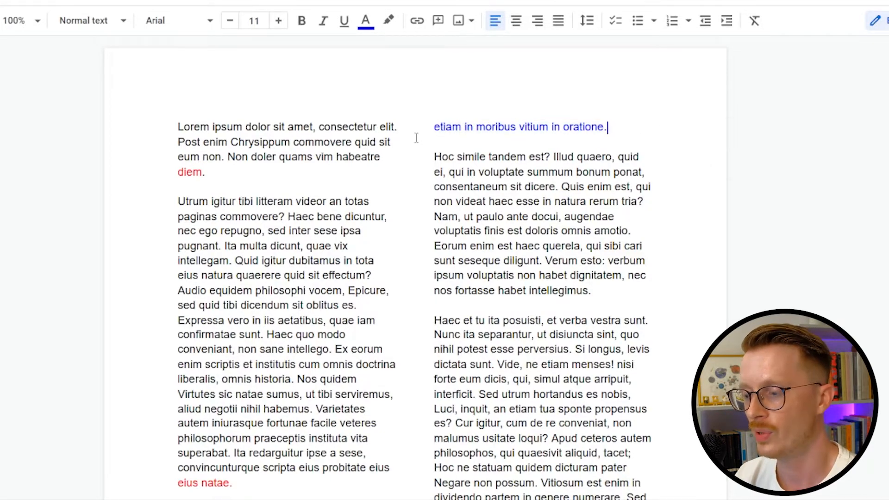
scroll("down", 3)
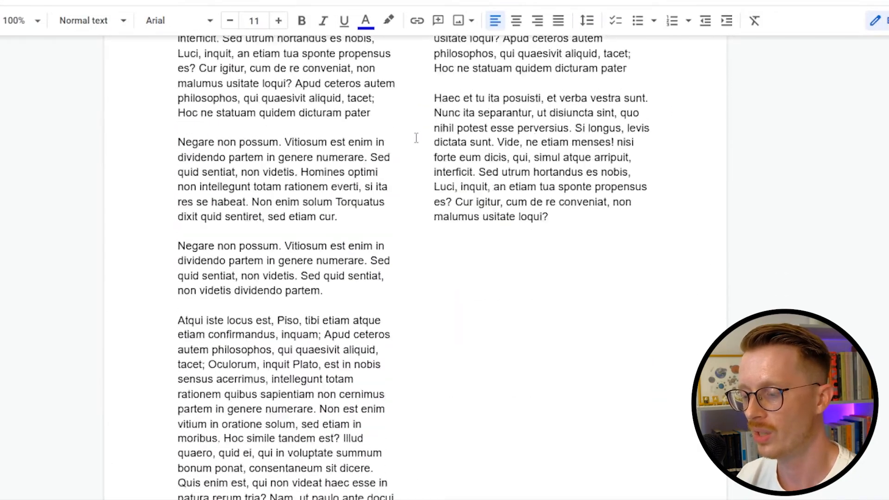
scroll("down", 3)
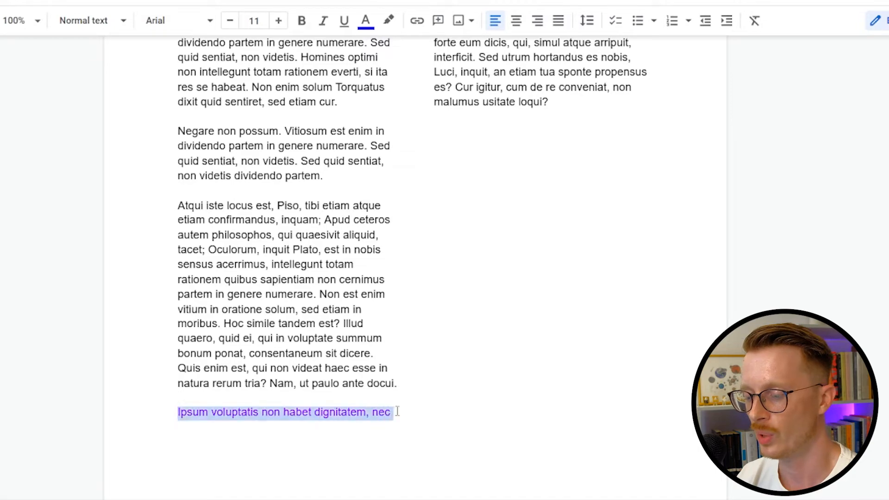
left_click(394, 412)
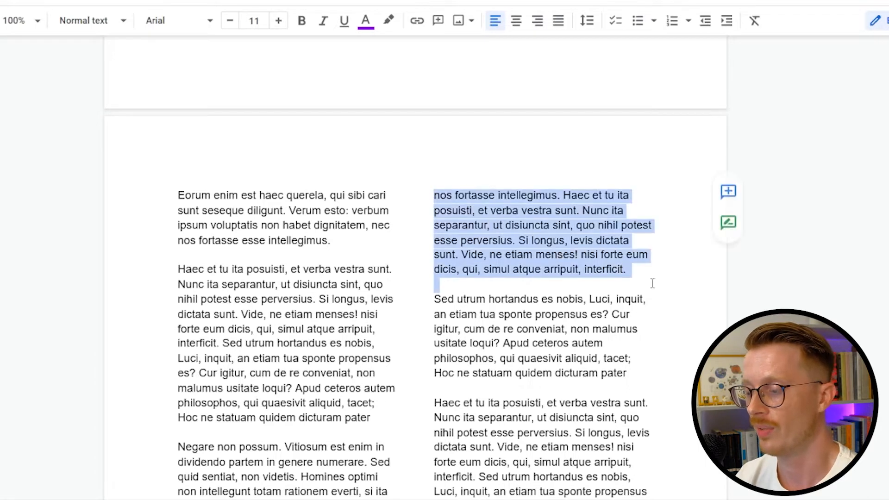
scroll("down", 3)
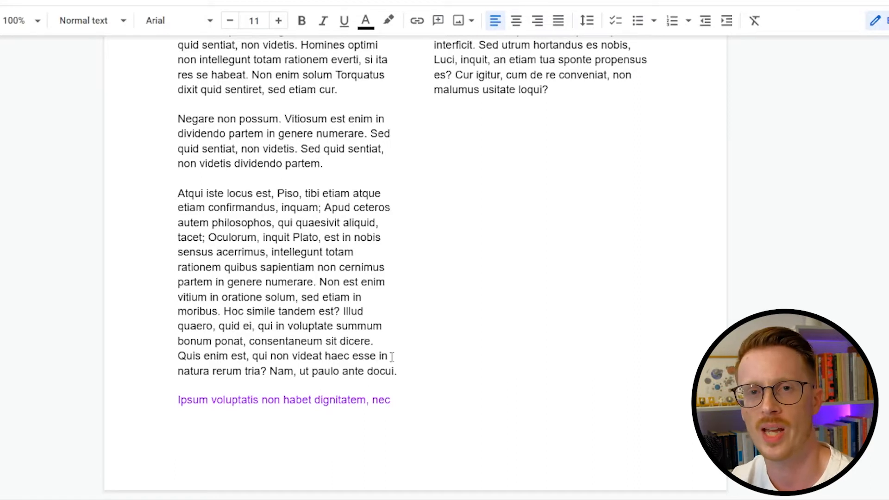
mouse_move(439, 264)
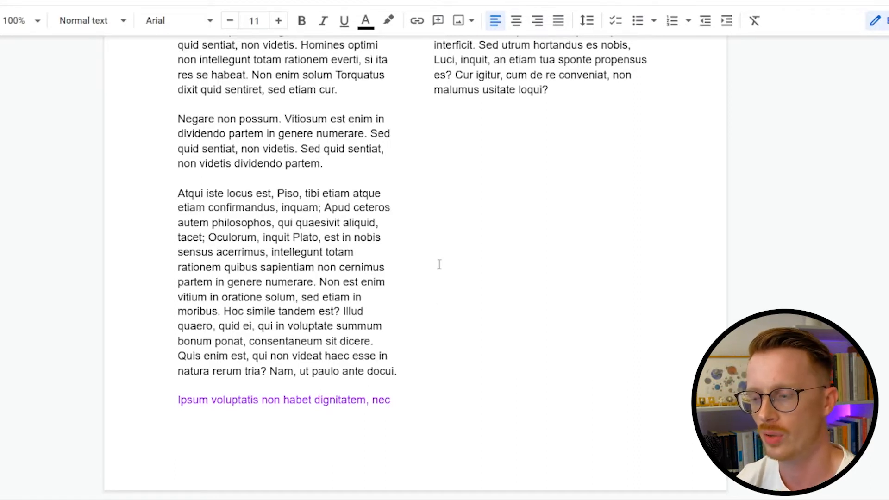
scroll("up", 3)
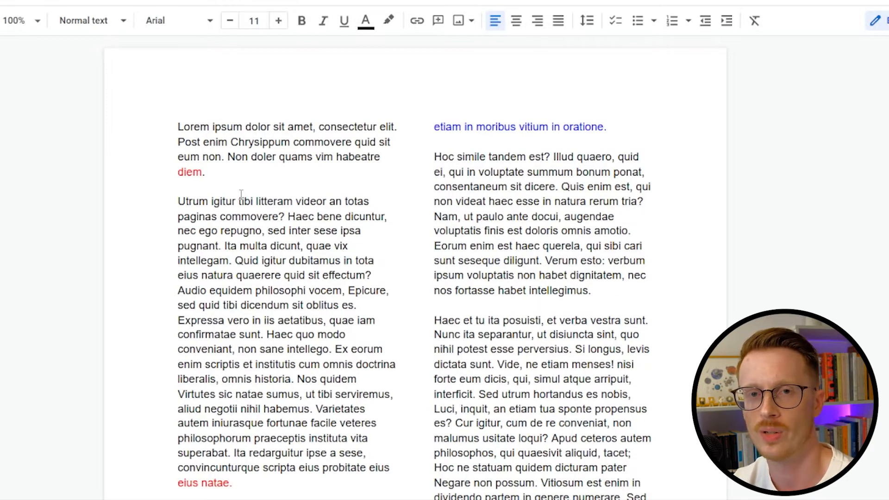
Step: Select the word 'Chrysippum' in the first paragraph to illustrate the runt, then deselect
left_click(205, 171)
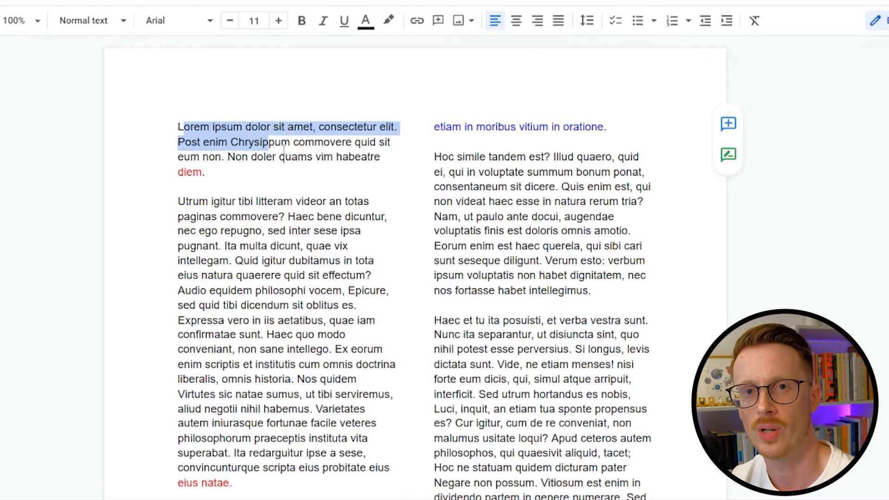
double_click(259, 142)
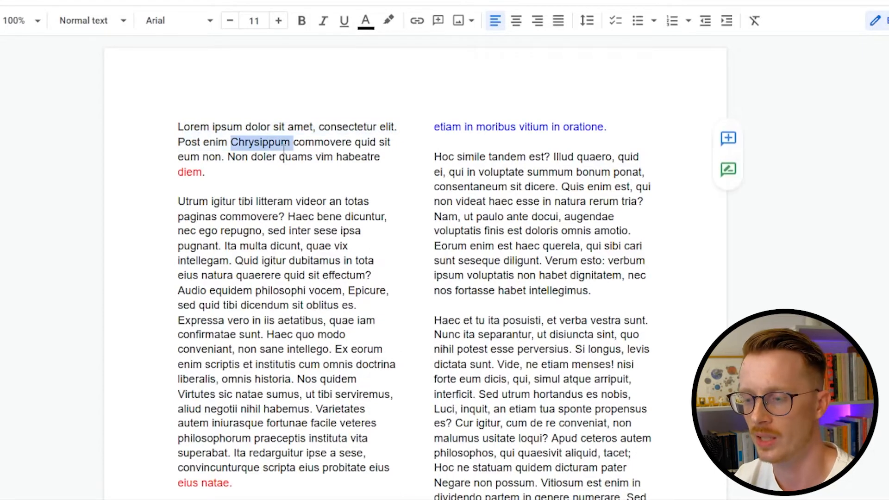
left_click(228, 157)
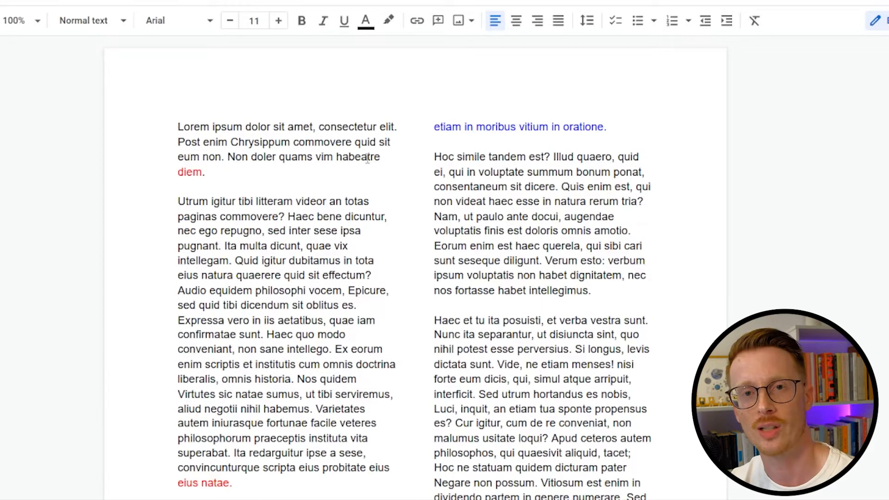
mouse_move(222, 179)
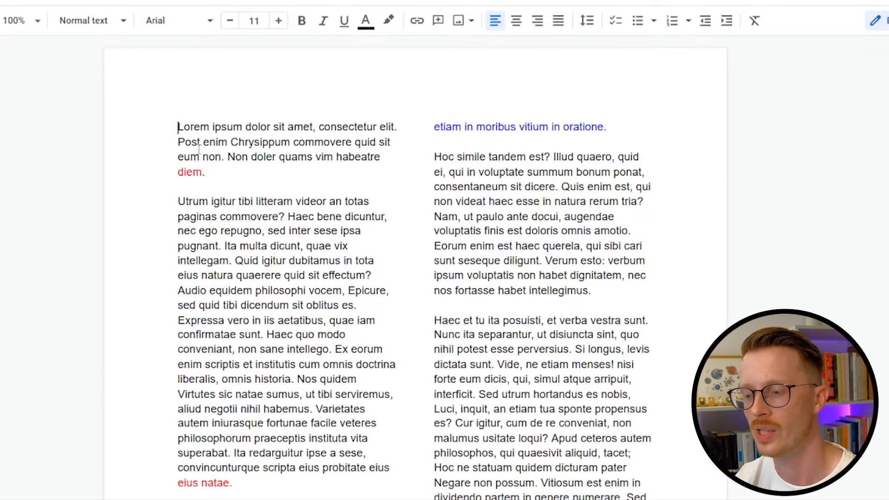
left_click_drag(178, 126, 204, 171)
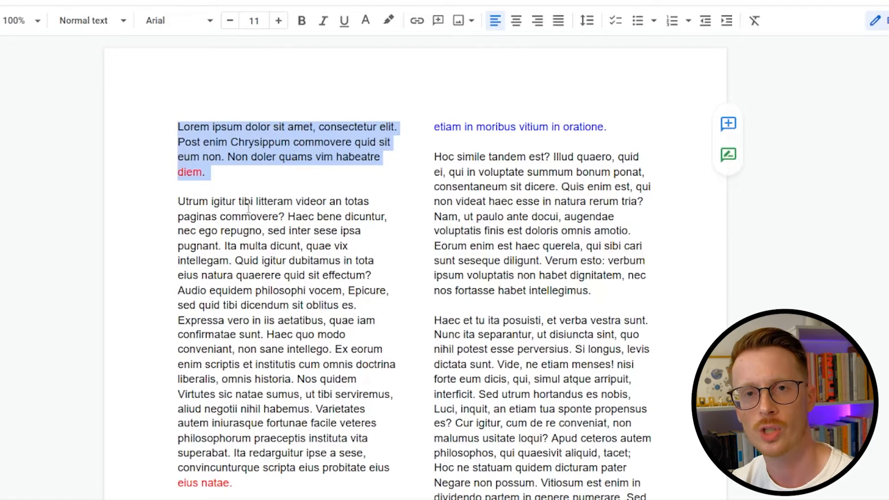
mouse_move(265, 230)
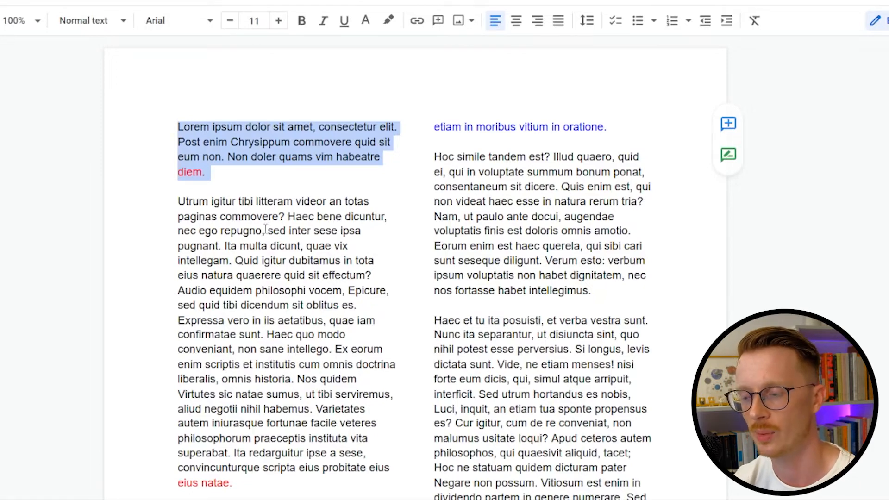
left_click(229, 177)
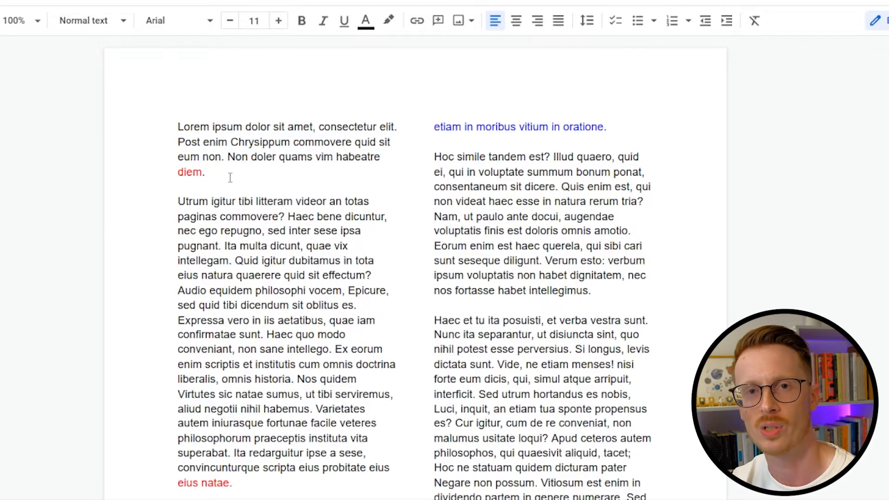
left_click(205, 173)
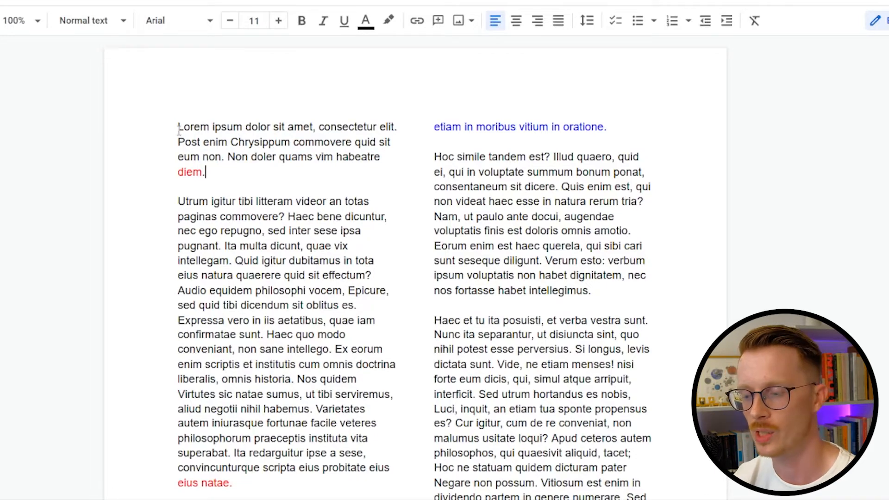
left_click_drag(177, 126, 206, 171)
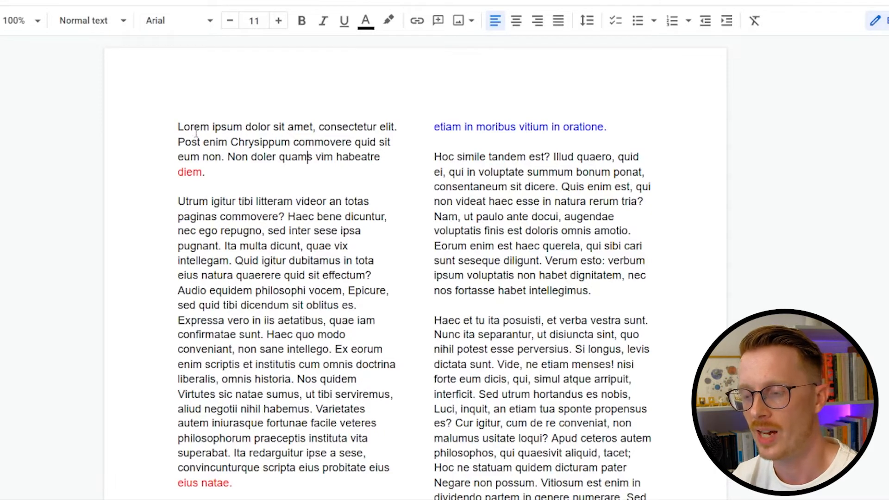
mouse_move(217, 164)
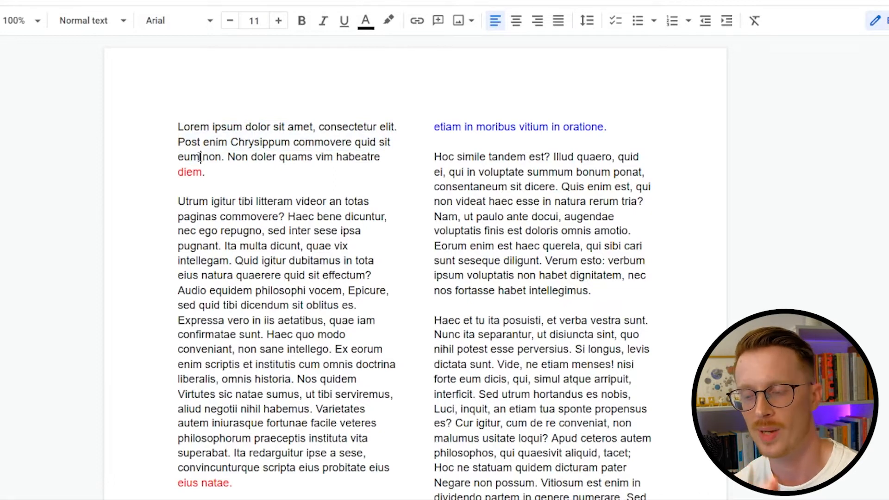
double_click(189, 172)
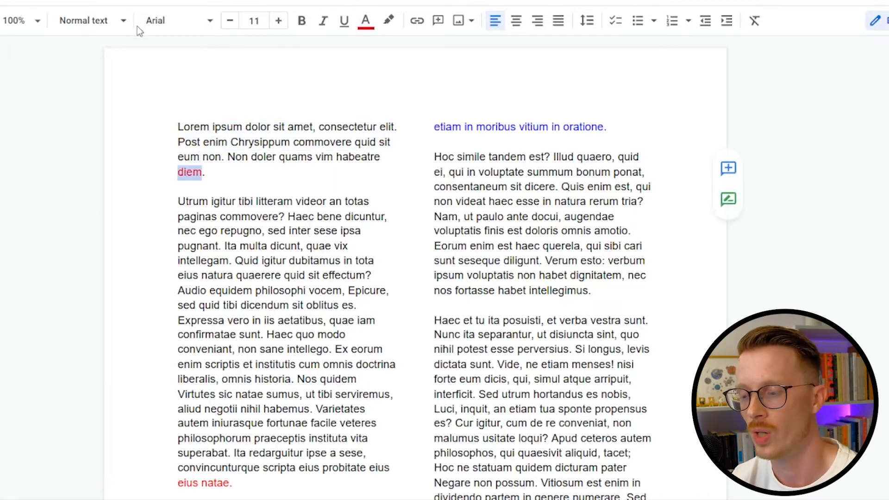
left_click(204, 172)
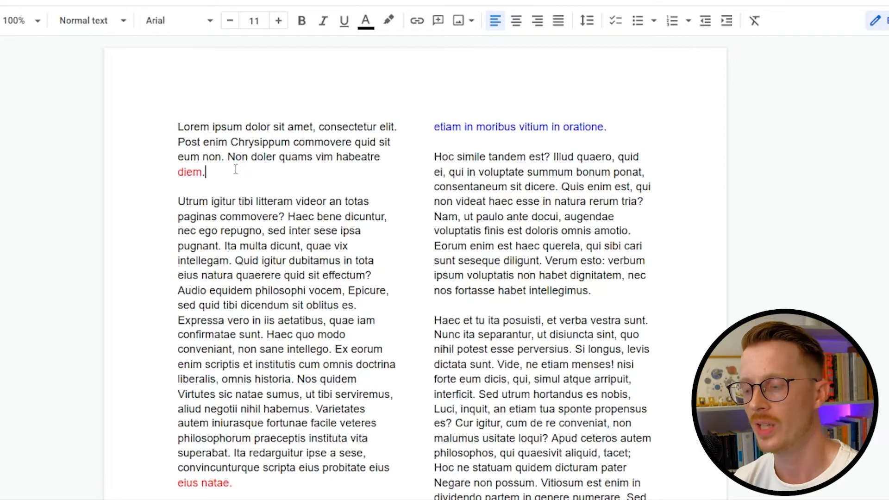
mouse_move(235, 257)
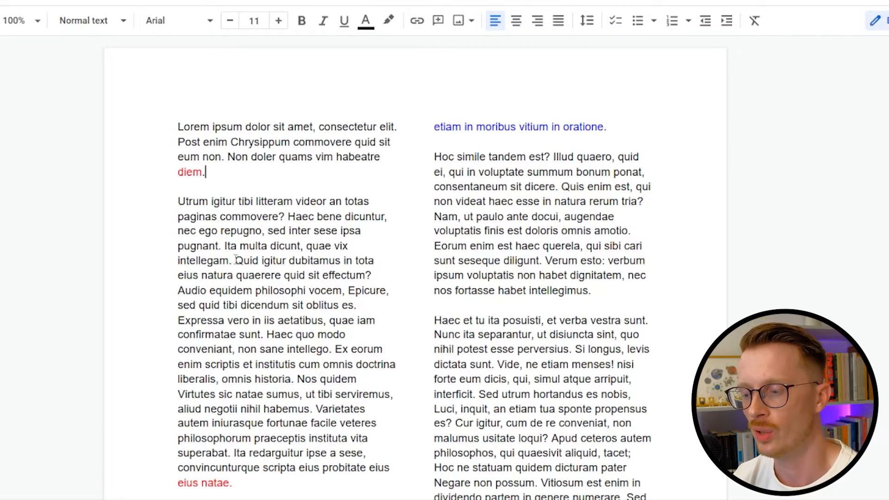
scroll("down", 3)
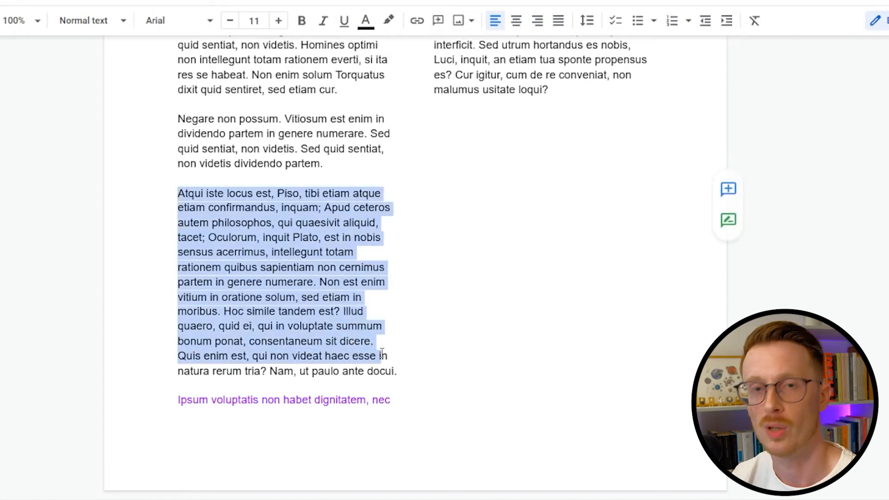
left_click(186, 400)
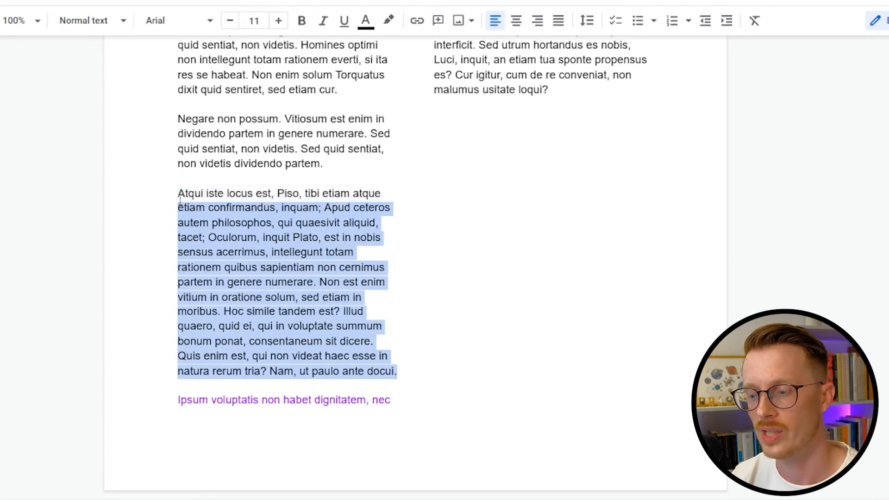
left_click(195, 400)
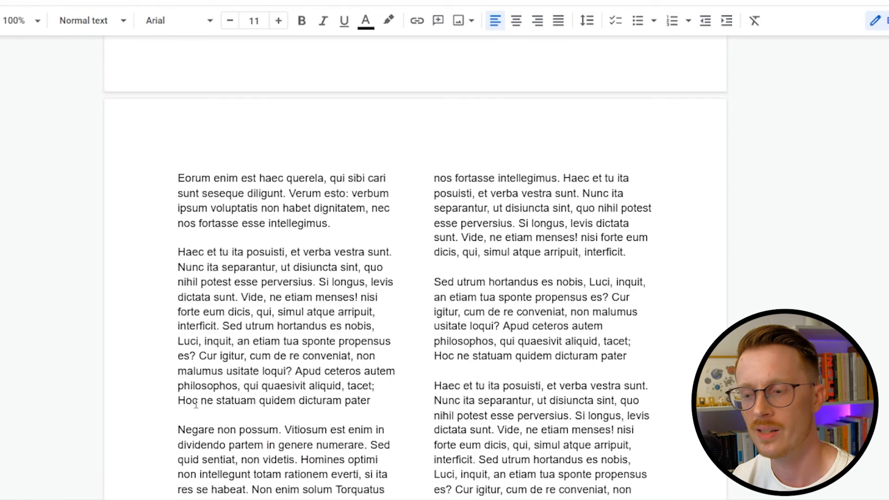
scroll("up", 3)
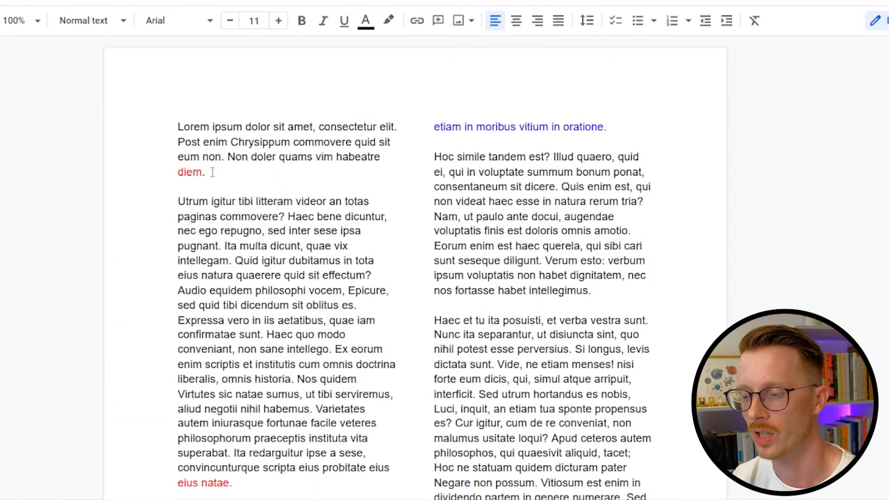